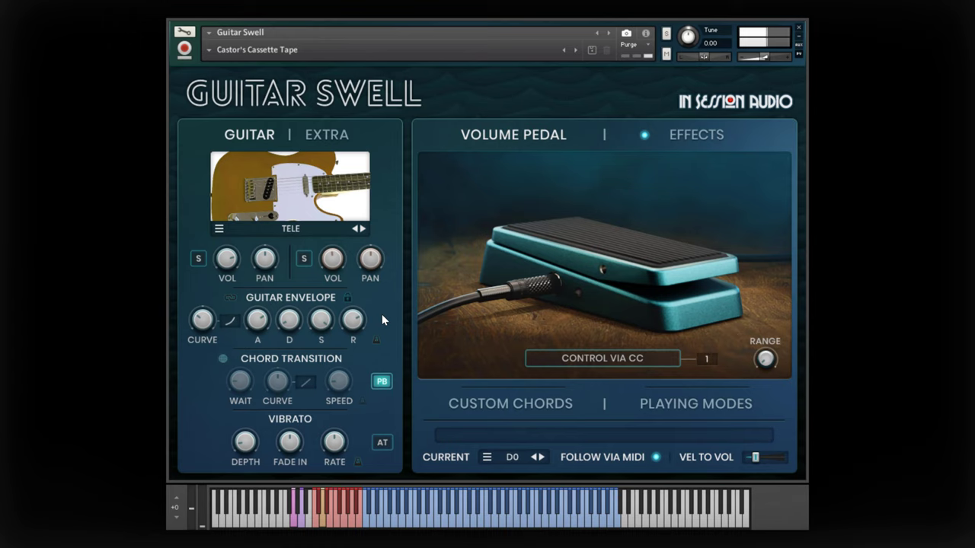
Solo the guitar layer and lower its vibrato depth to about 0.05 semitones
{"action": "left_click", "coordinate": [531, 457]}
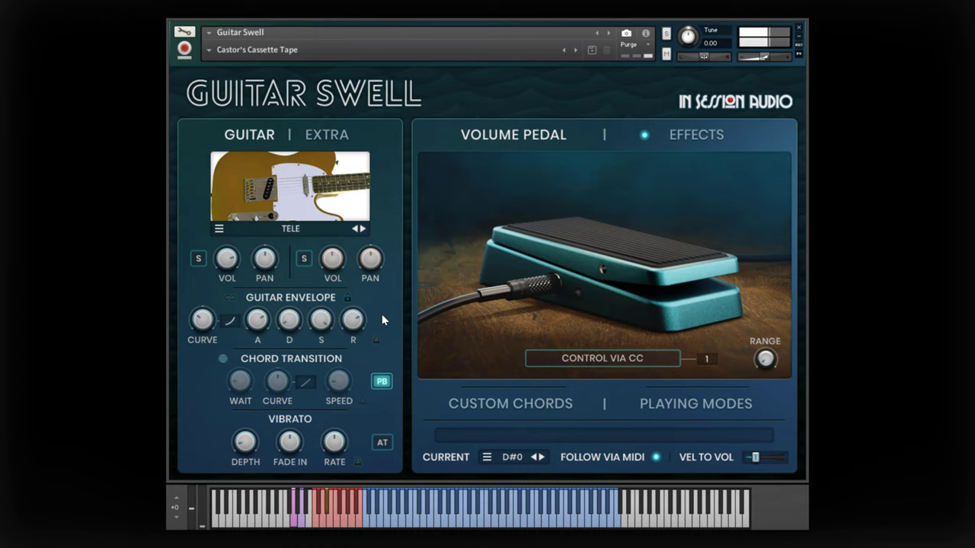
{"action": "left_click", "coordinate": [198, 259]}
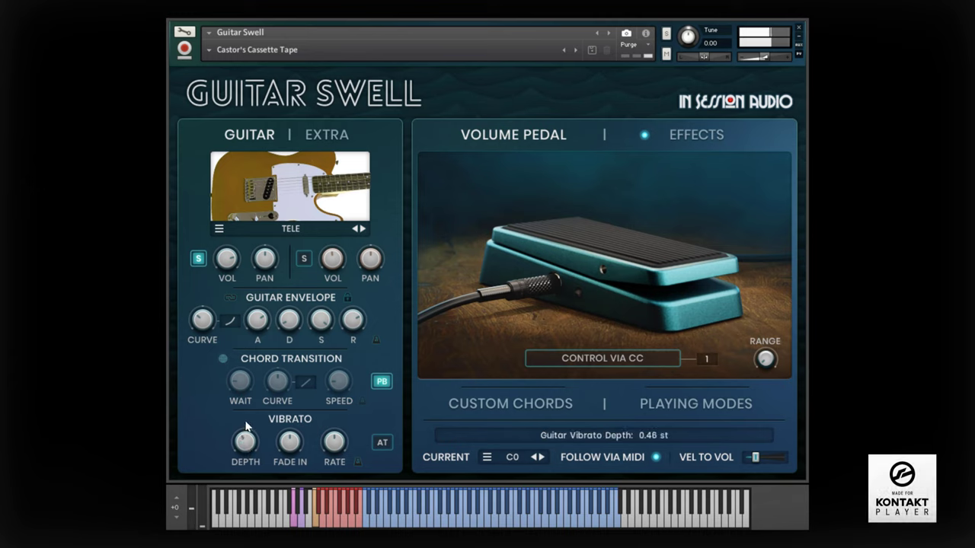
{"action": "left_click_drag", "start_coordinate": [245, 441], "coordinate": [245, 457]}
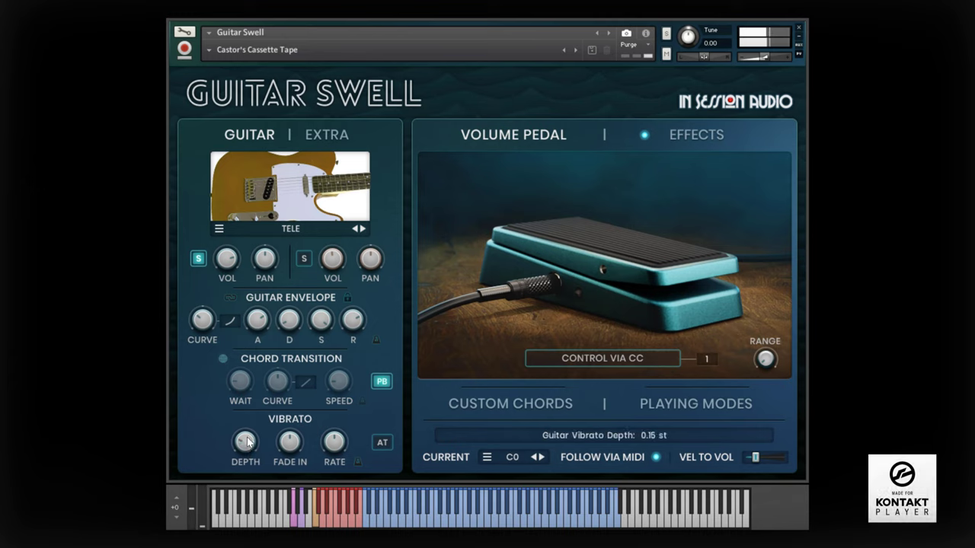
{"action": "left_click_drag", "start_coordinate": [246, 442], "coordinate": [245, 454]}
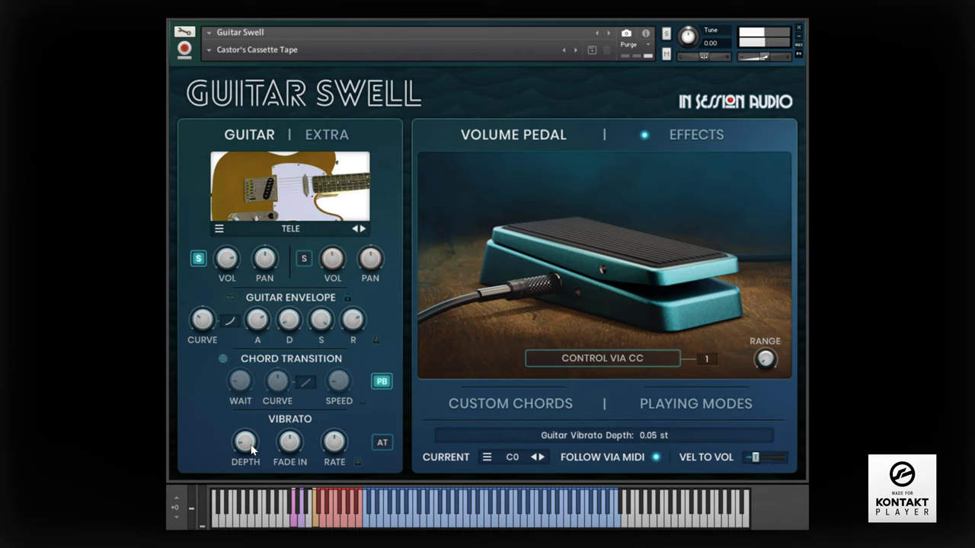
{"action": "left_click", "coordinate": [695, 134]}
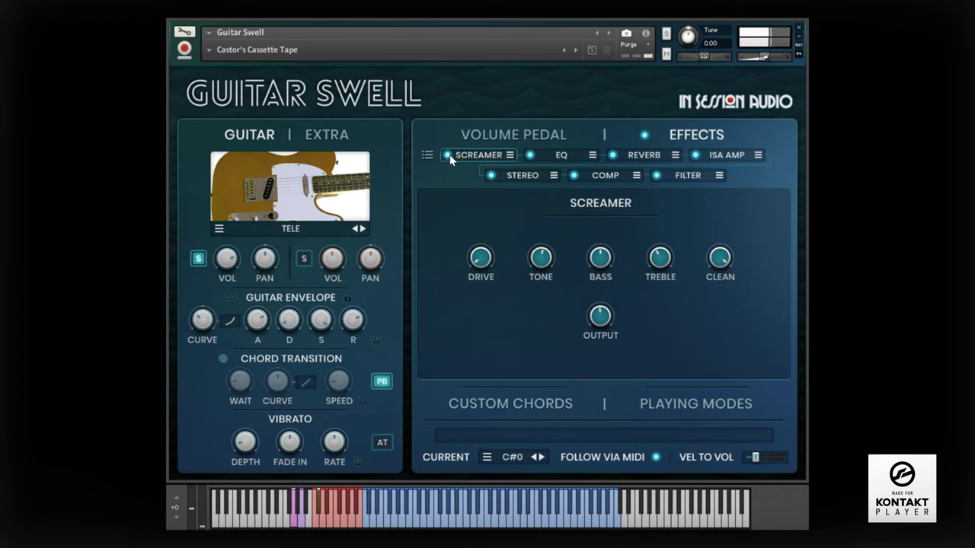
{"action": "mouse_move", "coordinate": [508, 181]}
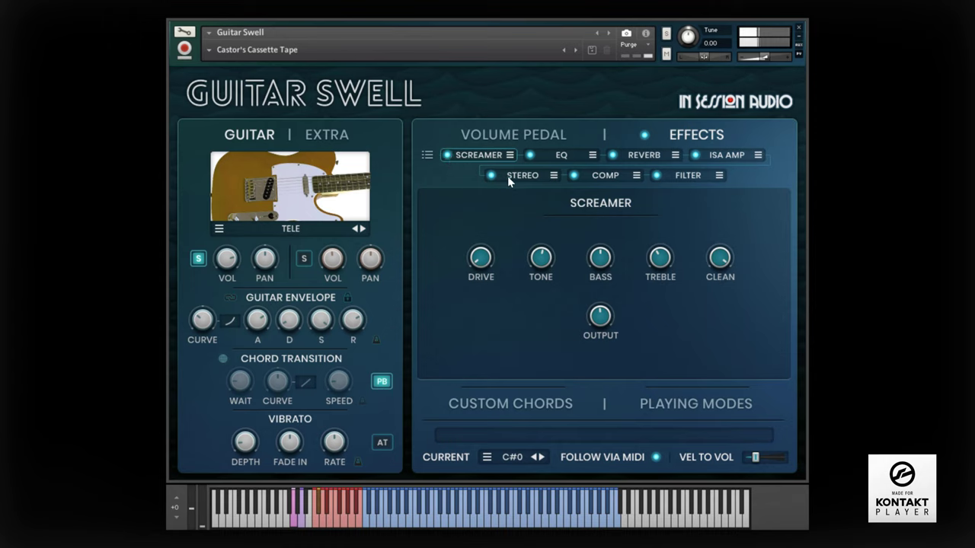
Set the stereo modeller's spread to about -65.8% in the Stereo effect slot
{"action": "left_click", "coordinate": [522, 176]}
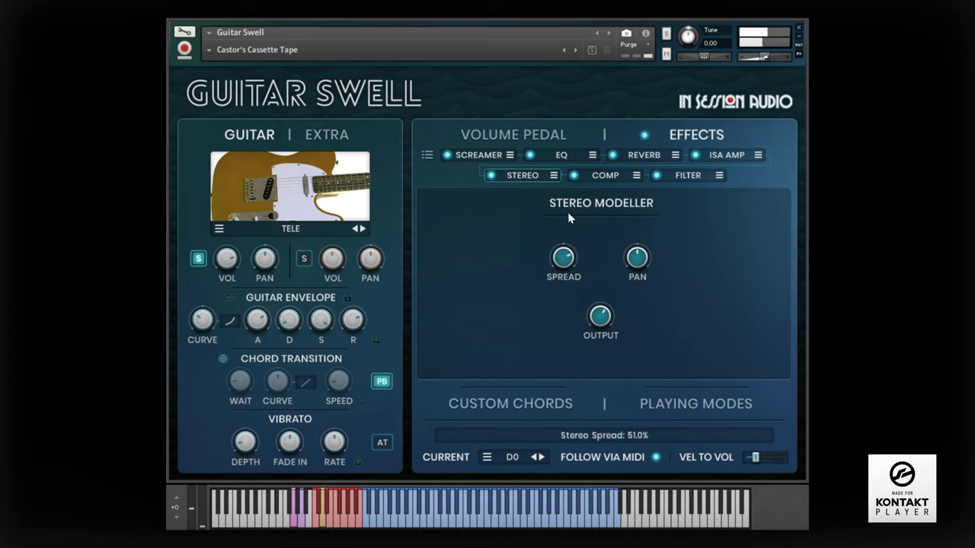
{"action": "left_click_drag", "start_coordinate": [564, 259], "coordinate": [564, 236]}
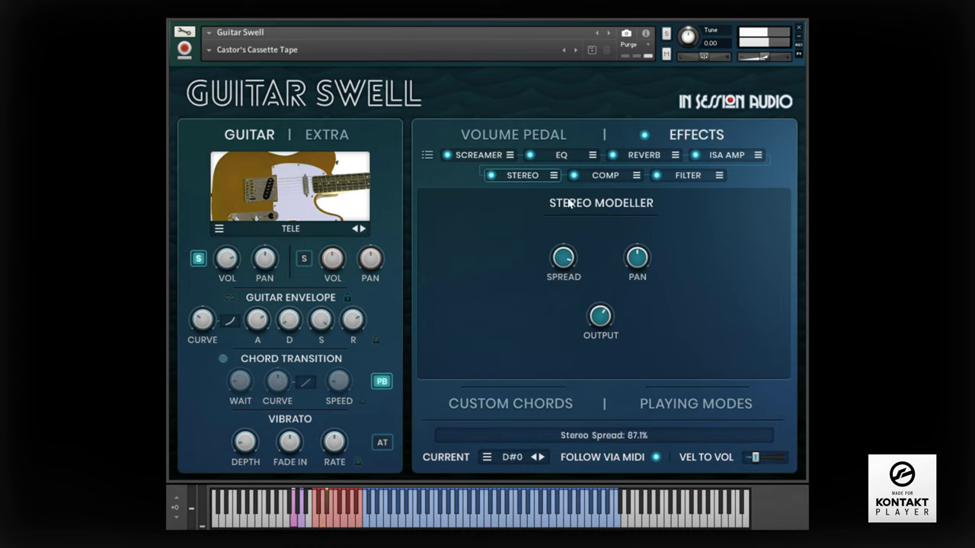
{"action": "left_click_drag", "start_coordinate": [564, 259], "coordinate": [563, 274]}
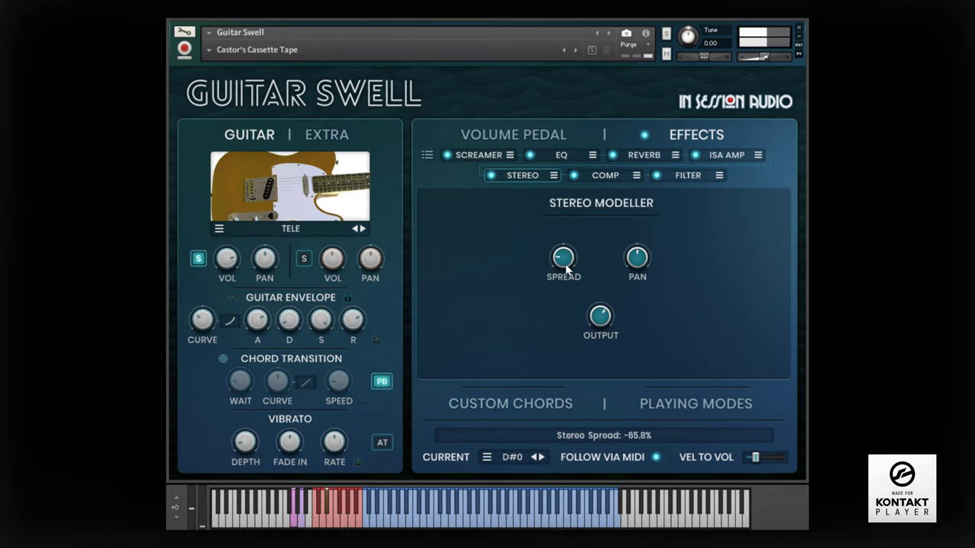
{"action": "left_click", "coordinate": [326, 134]}
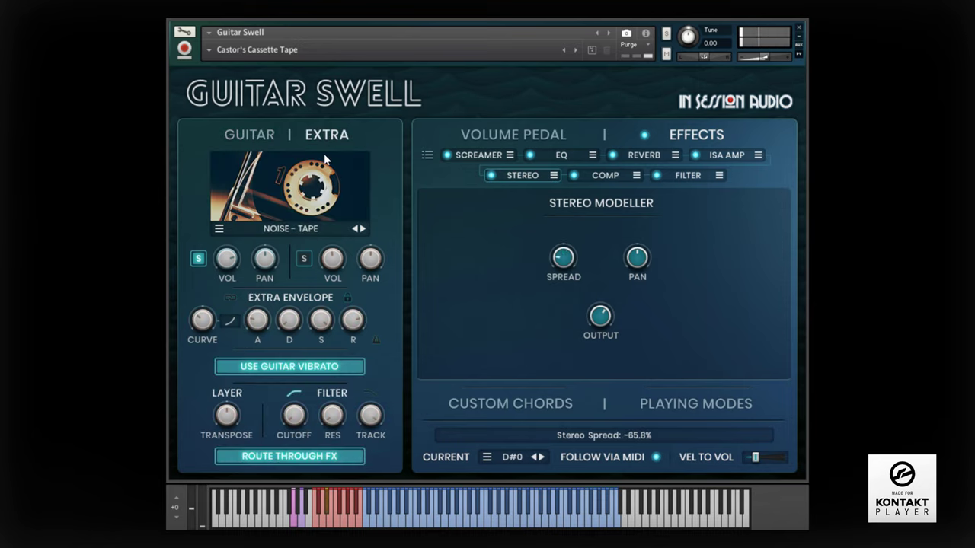
Solo the Extra layer, audition rain and ocean noise, and return to tape noise
{"action": "left_click", "coordinate": [198, 259]}
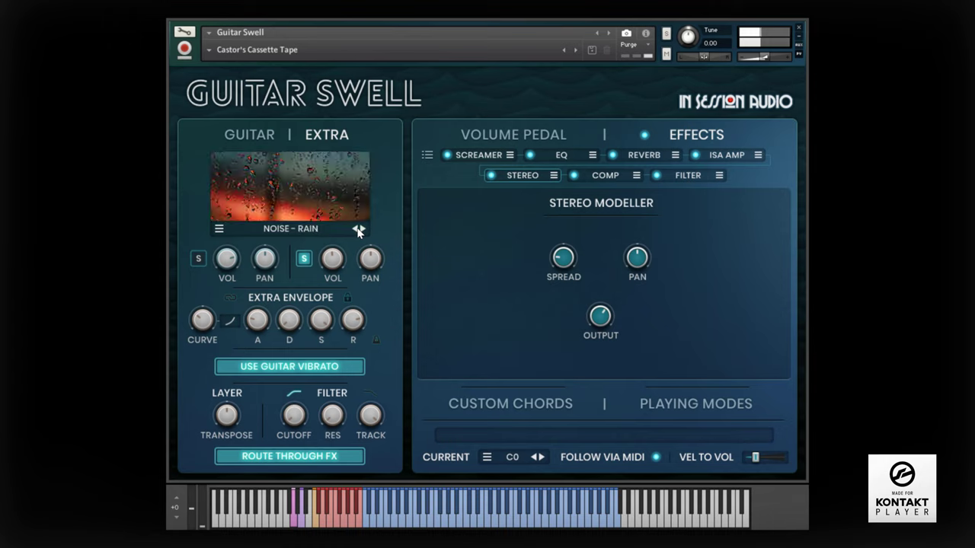
{"action": "left_click", "coordinate": [360, 230]}
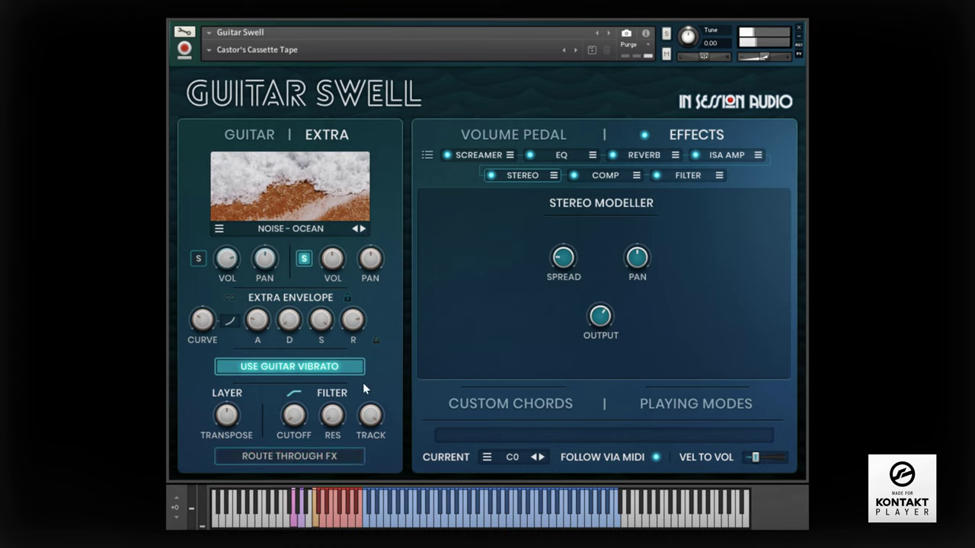
{"action": "left_click", "coordinate": [362, 229]}
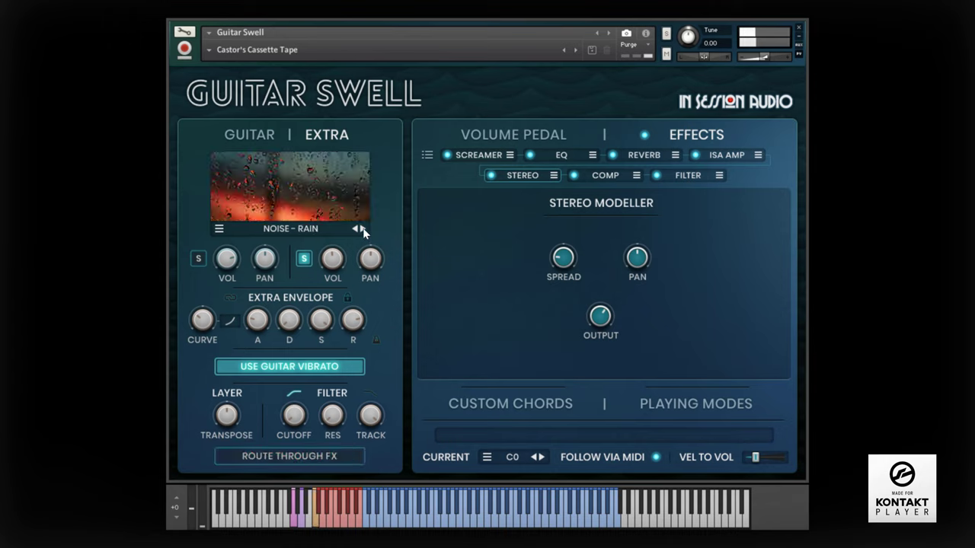
{"action": "left_click", "coordinate": [358, 229]}
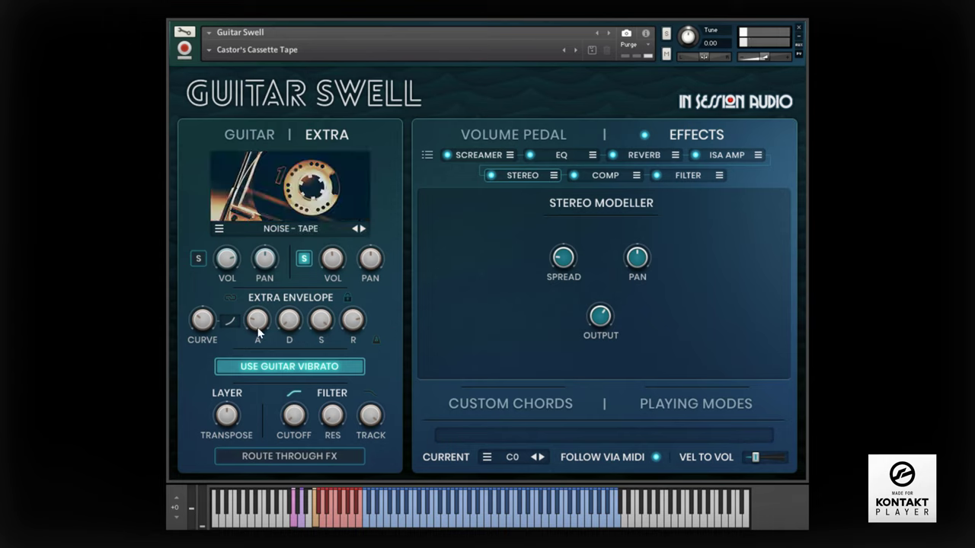
Route the tape noise through the effects and show the custom chords editor with Bminadd9 and Badd9
{"action": "left_click", "coordinate": [289, 456]}
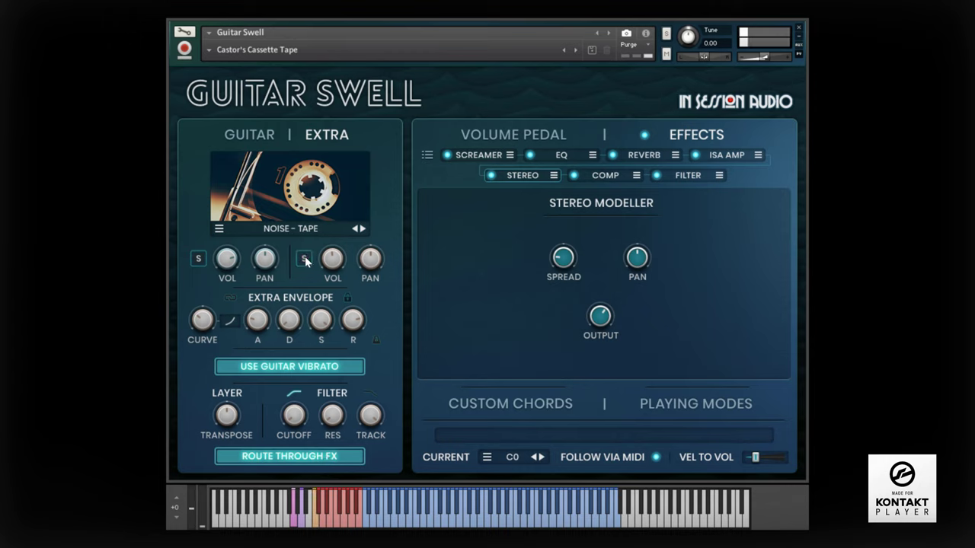
{"action": "left_click", "coordinate": [249, 134]}
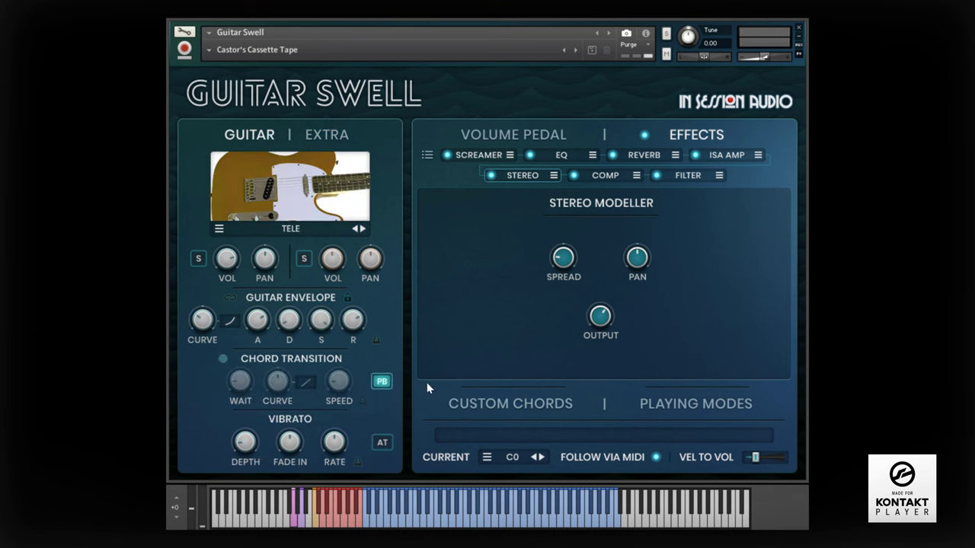
{"action": "left_click", "coordinate": [509, 403]}
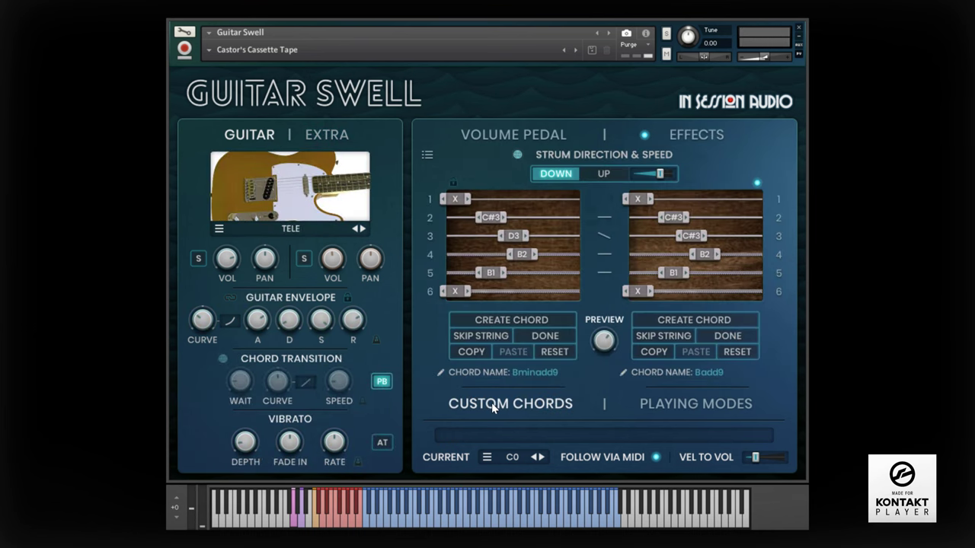